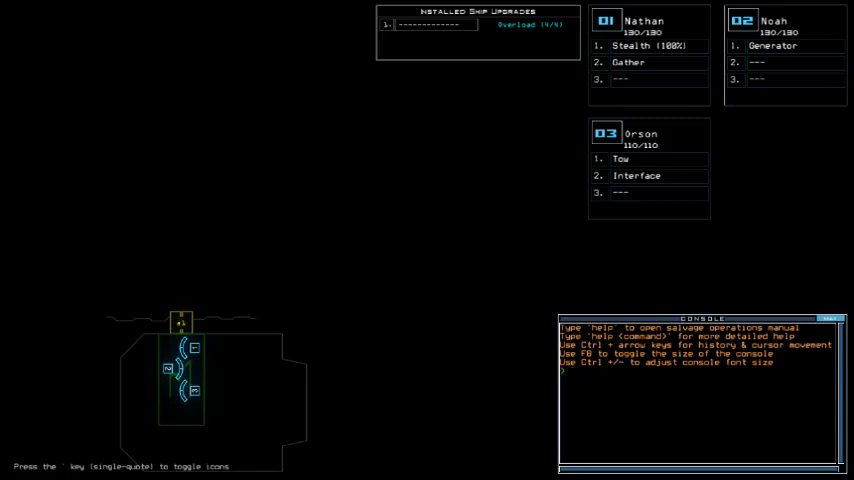
Enter 'status' in the console to check the derelict ship's condition.
type("status")
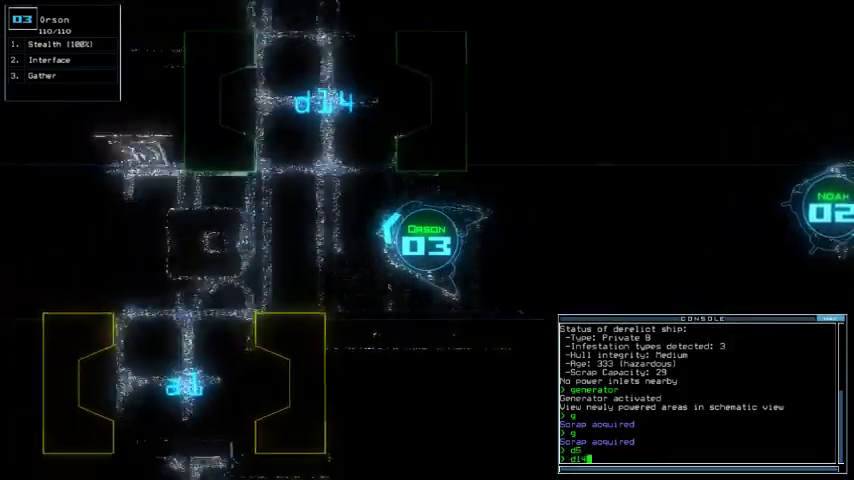
Toggle door d14 with 'd14', then enter 'st:d7'.
type("d14")
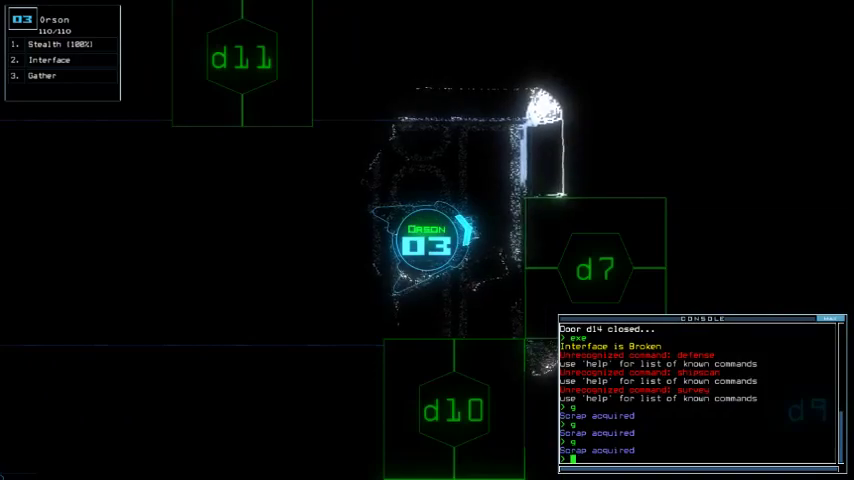
type("st:d7")
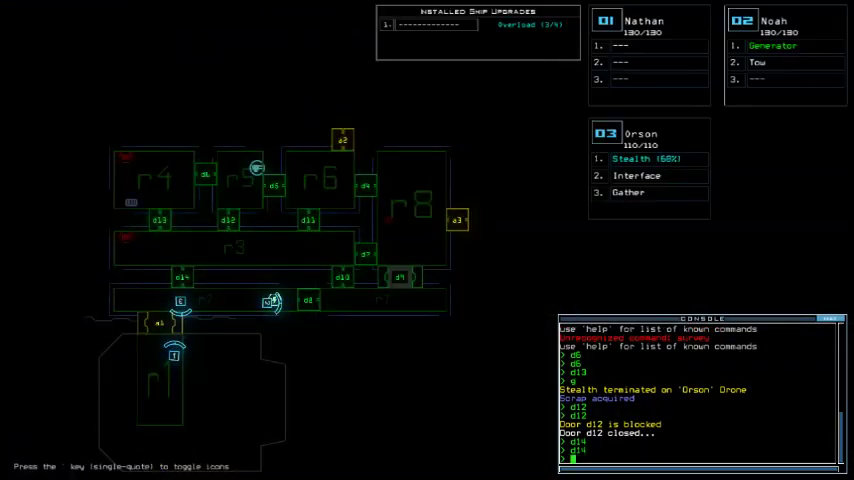
Overload rooms r4 and r5 with 'overload r4' and 'overload r5'.
type("overload r4")
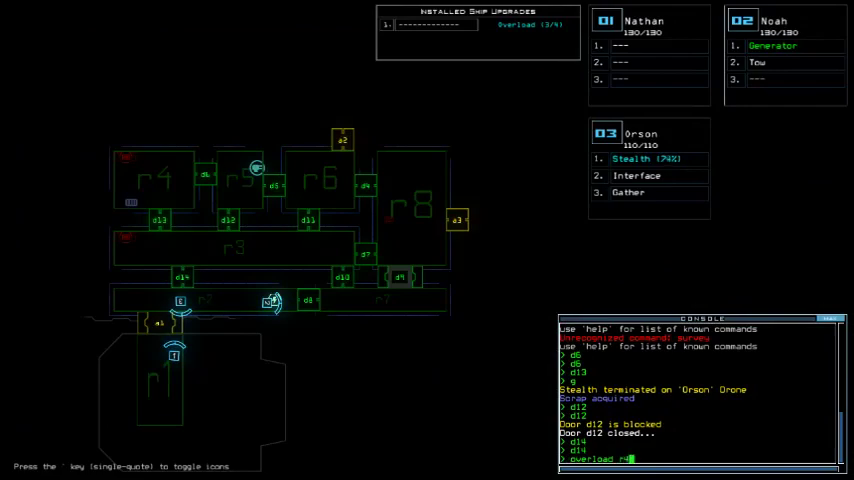
type("overload r5")
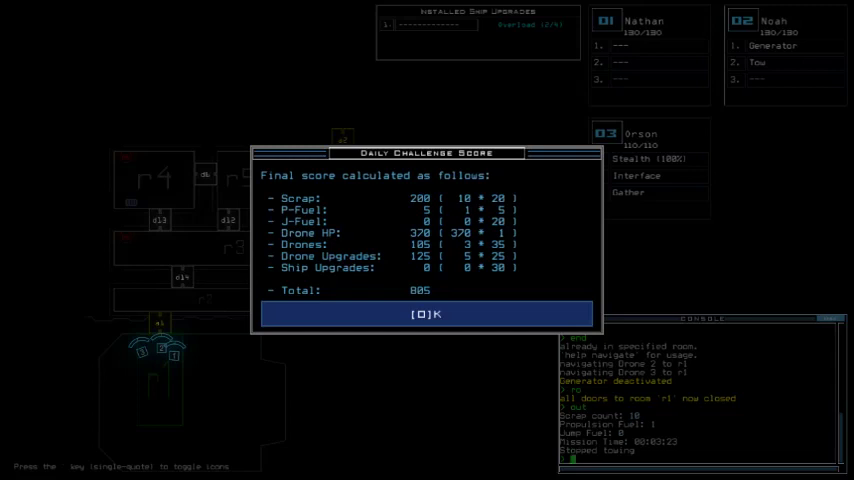
Dismiss the 805-point Daily Challenge Score dialog to reach the daily leaderboard.
left_click(426, 314)
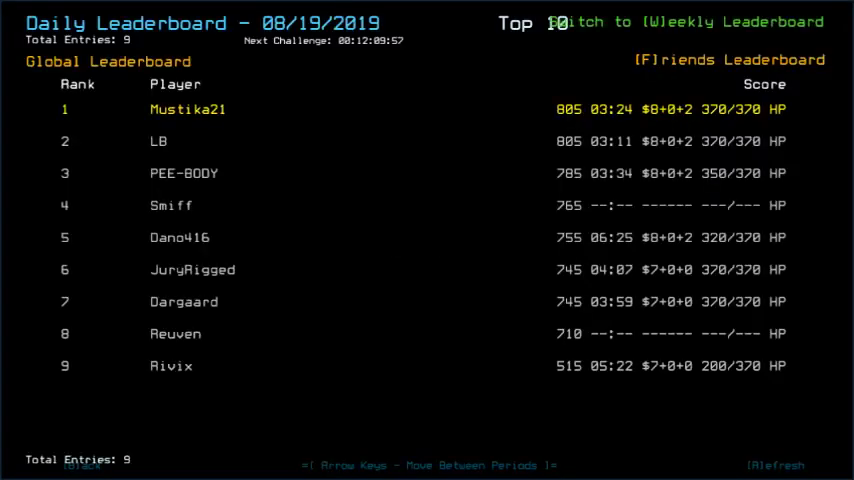